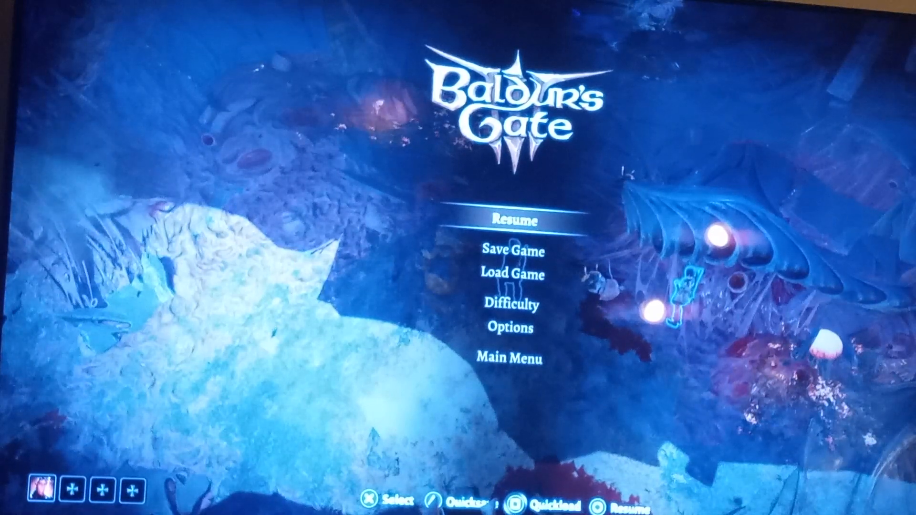
Leave Baldur's Gate 3 for the PS5 home and open Settings > Sound, landing on Microphone options
key("PS")
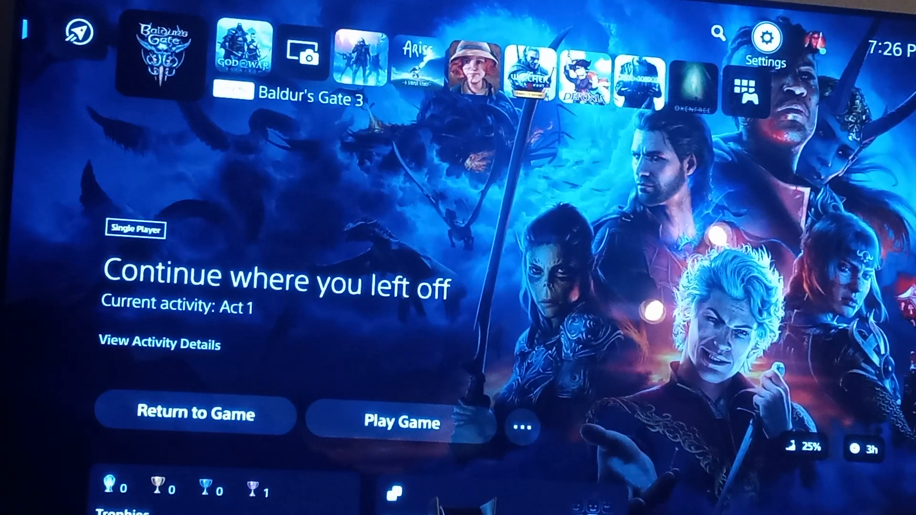
left_click(766, 38)
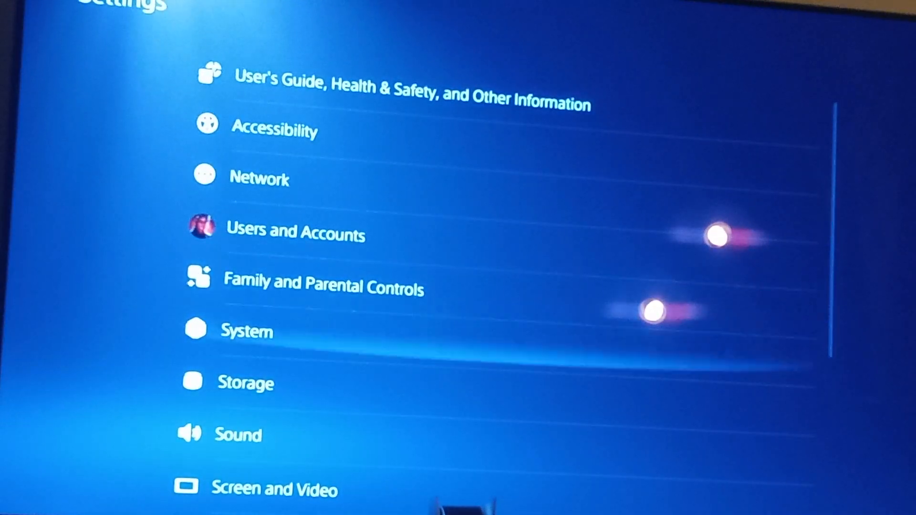
left_click(236, 435)
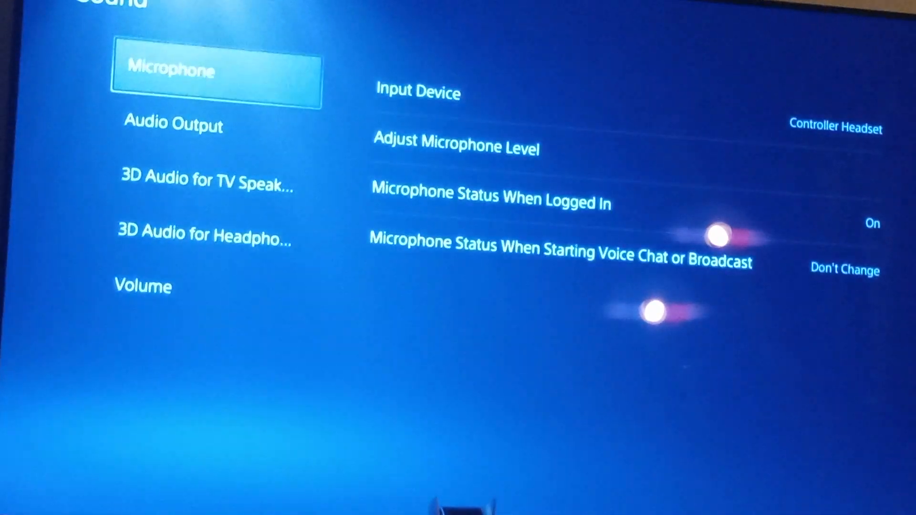